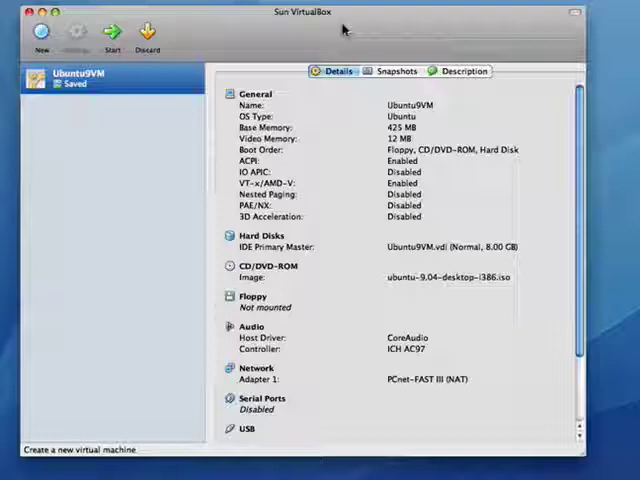
{"action": "mouse_move", "coordinate": [210, 30]}
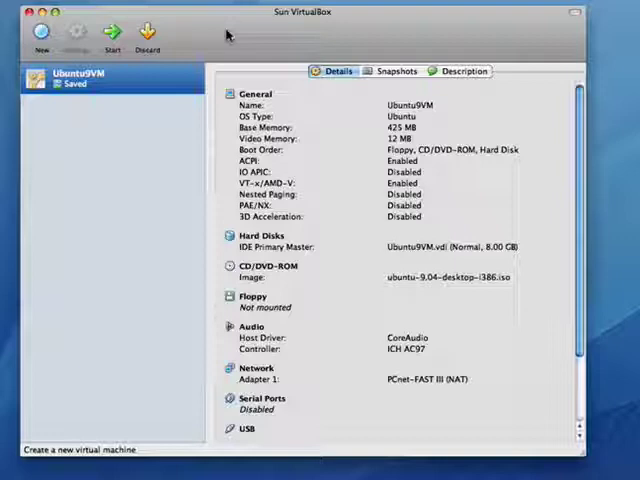
{"action": "mouse_move", "coordinate": [177, 23]}
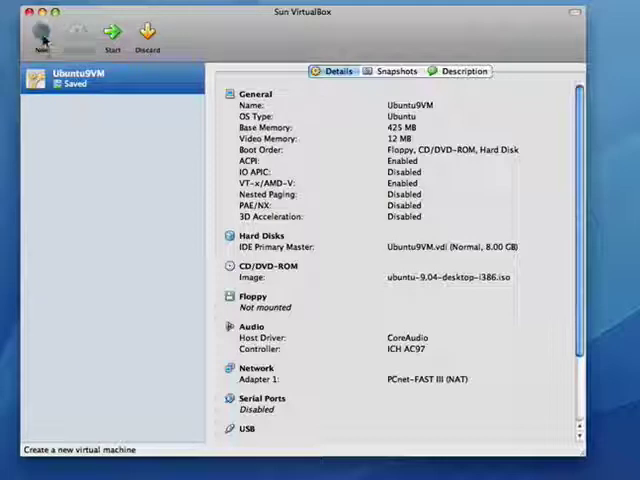
- Start a new virtual machine named 'Ubuntu10' with Linux/Ubuntu as the OS type
{"action": "left_click", "coordinate": [42, 30]}
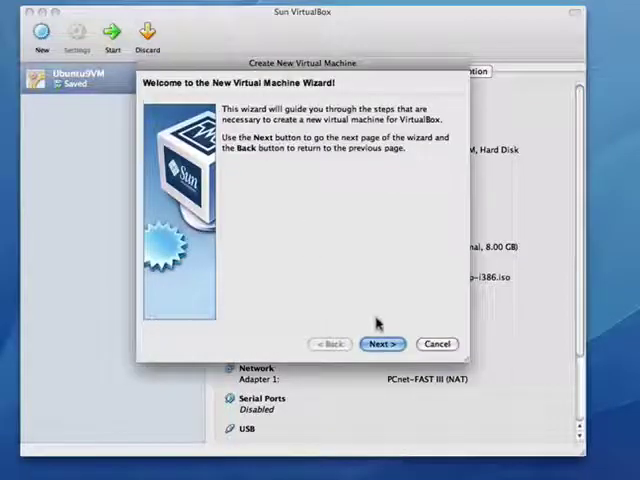
{"action": "left_click", "coordinate": [382, 344]}
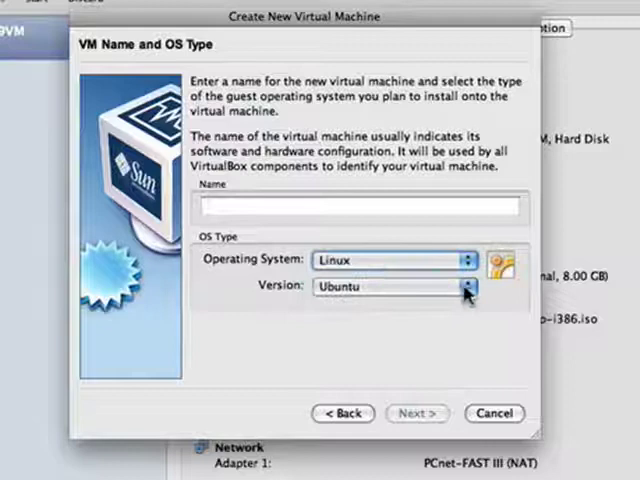
{"action": "left_click", "coordinate": [362, 206]}
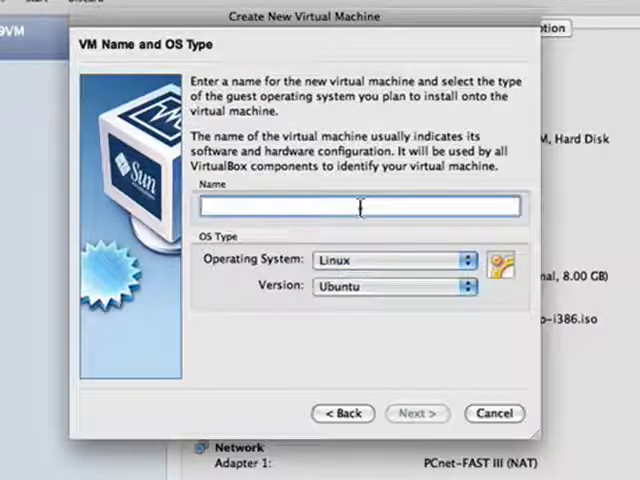
{"action": "type", "text": "Ubuntu10"}
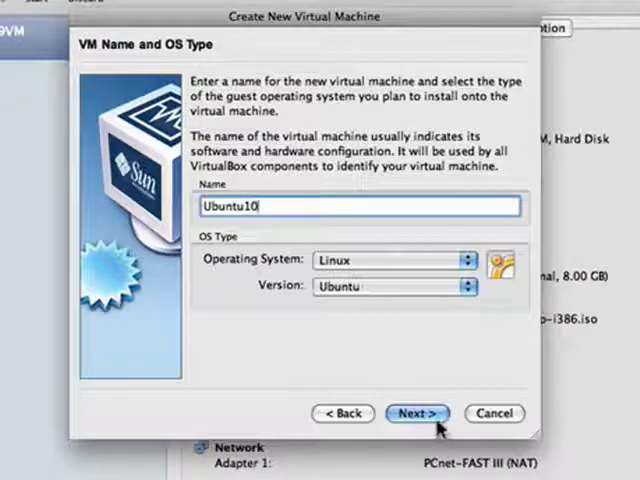
{"action": "left_click", "coordinate": [413, 414]}
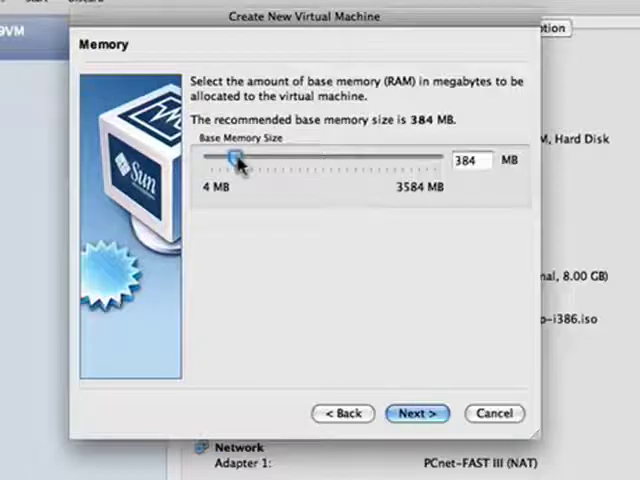
- Raise the Ubuntu10 base memory from 384 MB to 510 MB
{"action": "left_click_drag", "start_coordinate": [235, 160], "coordinate": [245, 160]}
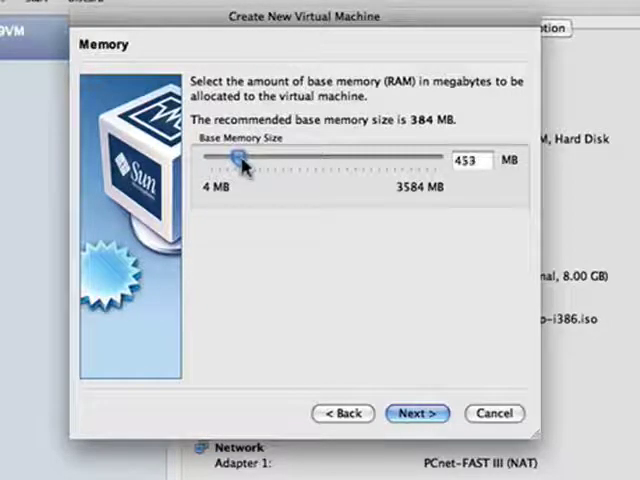
{"action": "left_click_drag", "start_coordinate": [237, 159], "coordinate": [248, 159]}
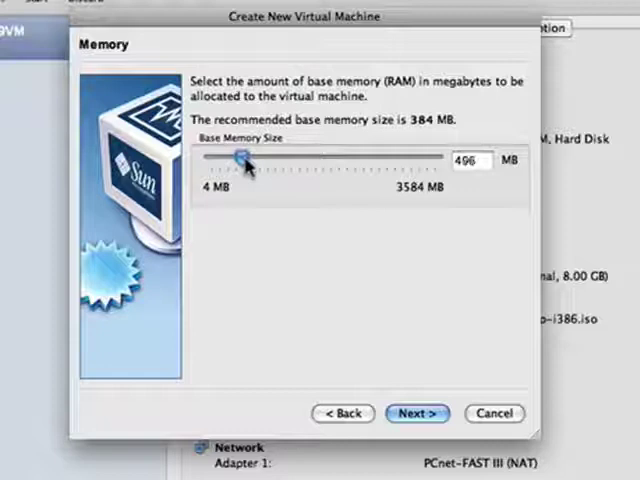
{"action": "left_click_drag", "start_coordinate": [245, 160], "coordinate": [252, 160]}
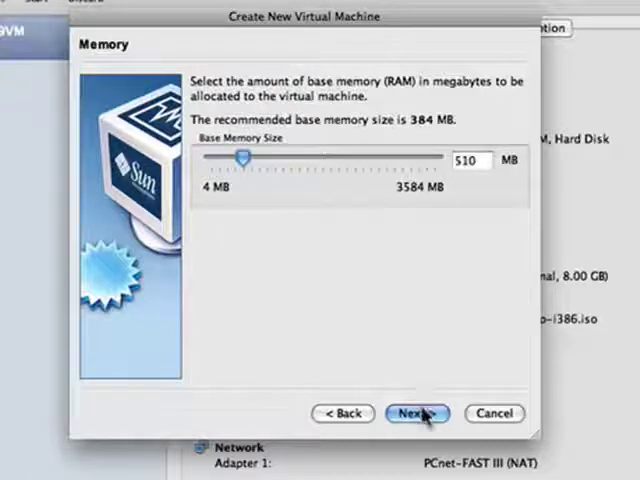
{"action": "left_click", "coordinate": [410, 413]}
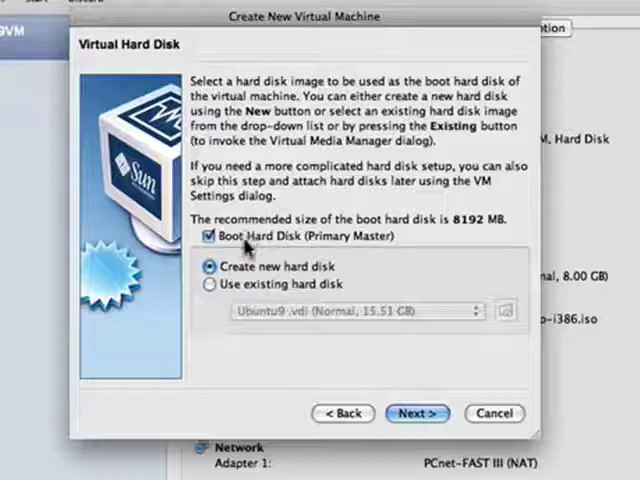
{"action": "mouse_move", "coordinate": [473, 231]}
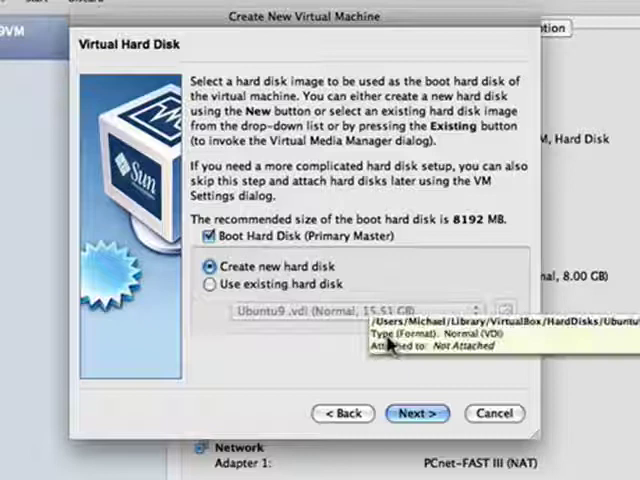
- Keep Boot Hard Disk with 'Create new hard disk' and continue to the disk wizard
{"action": "left_click", "coordinate": [412, 413]}
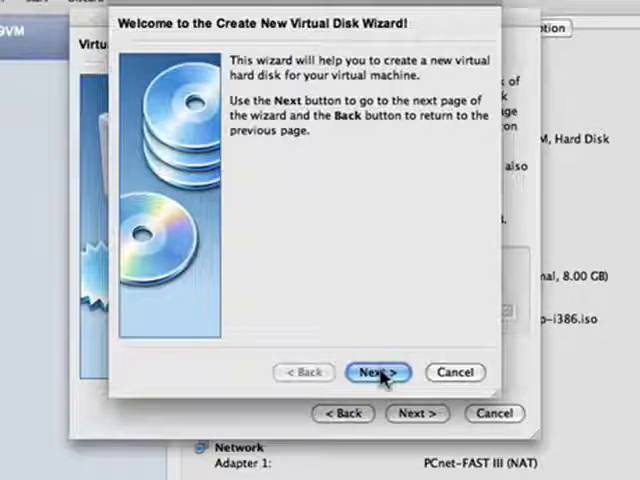
- Create a dynamically expanding 8.00 GB disk named Ubuntu10
{"action": "left_click", "coordinate": [378, 372]}
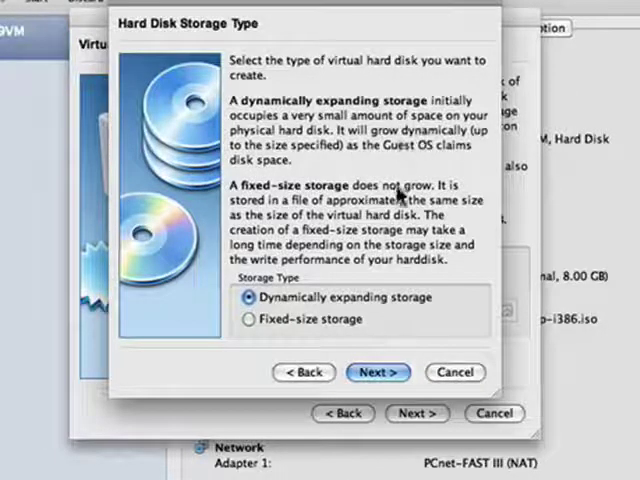
{"action": "mouse_move", "coordinate": [345, 165]}
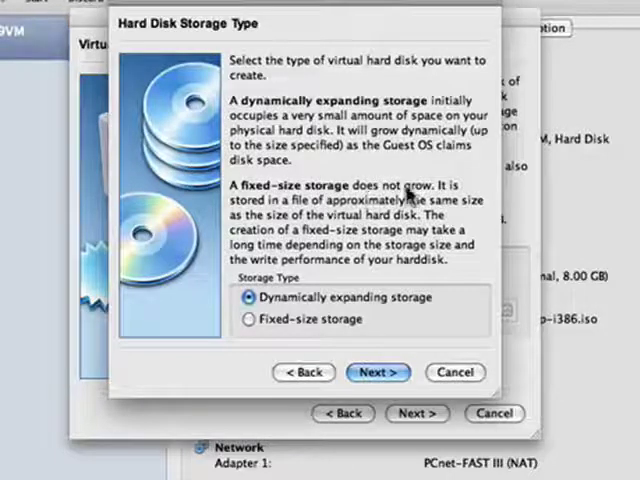
{"action": "mouse_move", "coordinate": [380, 290]}
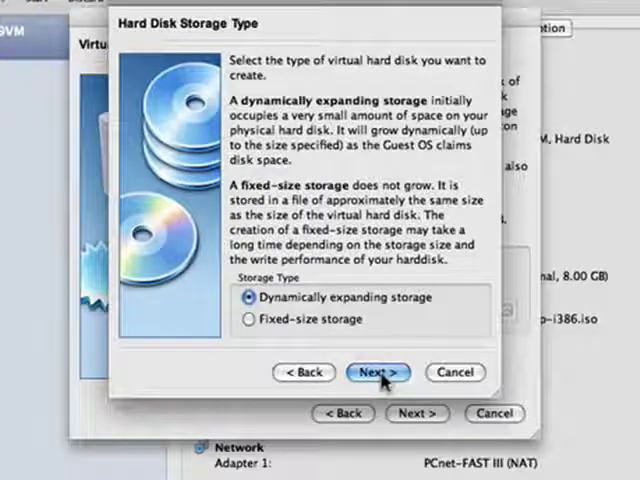
{"action": "left_click", "coordinate": [374, 372]}
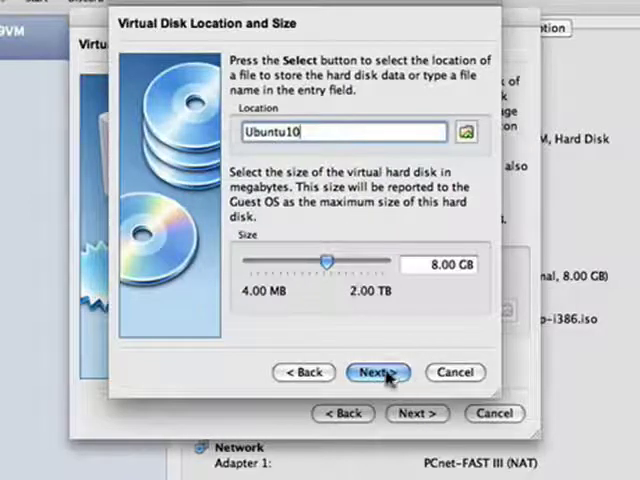
{"action": "left_click", "coordinate": [377, 372]}
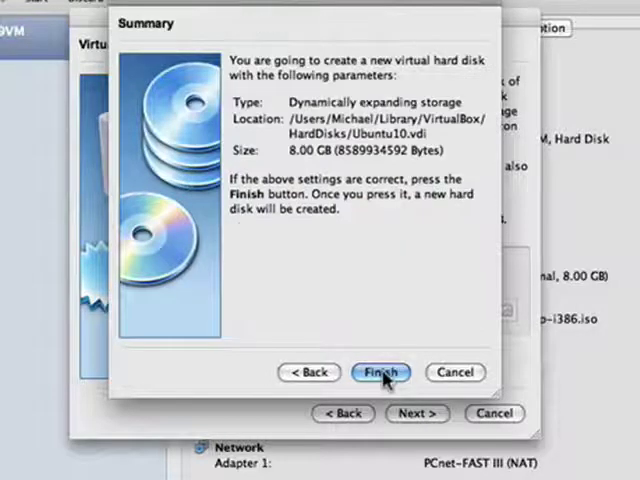
{"action": "left_click", "coordinate": [380, 373]}
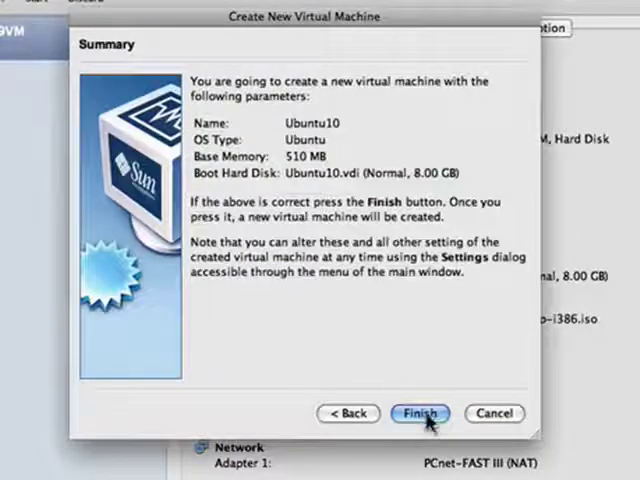
- Finish the wizard to create Ubuntu10 with 510 MB memory and the Ubuntu10.vdi disk
{"action": "left_click", "coordinate": [428, 413]}
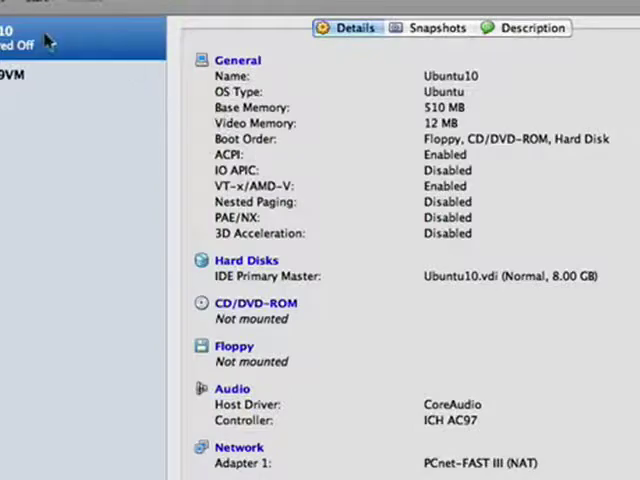
{"action": "mouse_move", "coordinate": [283, 316]}
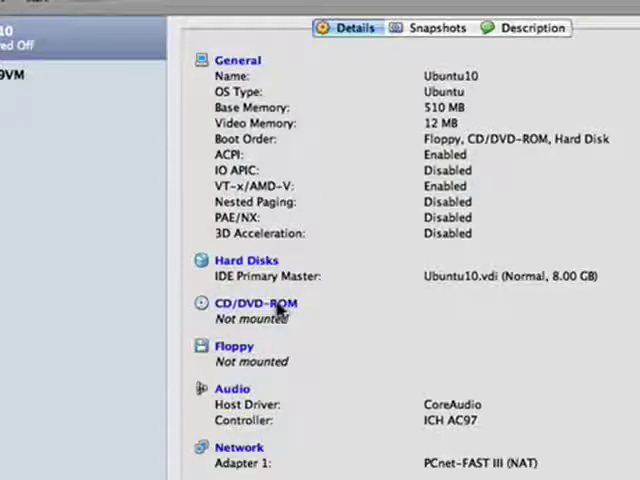
- Mount the ubuntu-9.04-desktop-i386.iso image in Ubuntu10's CD/DVD-ROM drive
{"action": "left_click", "coordinate": [250, 303]}
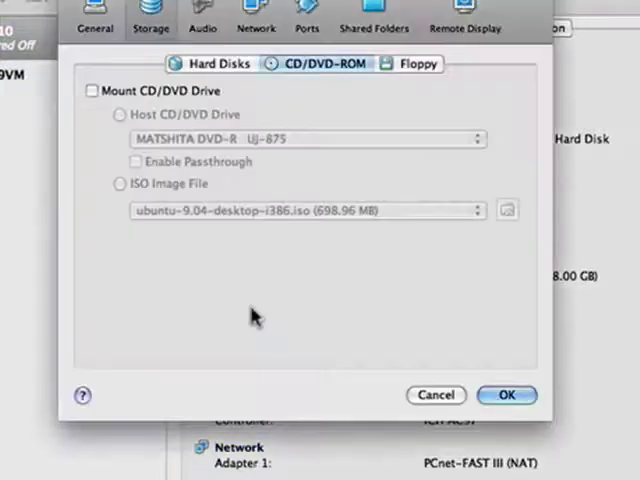
{"action": "left_click", "coordinate": [93, 92]}
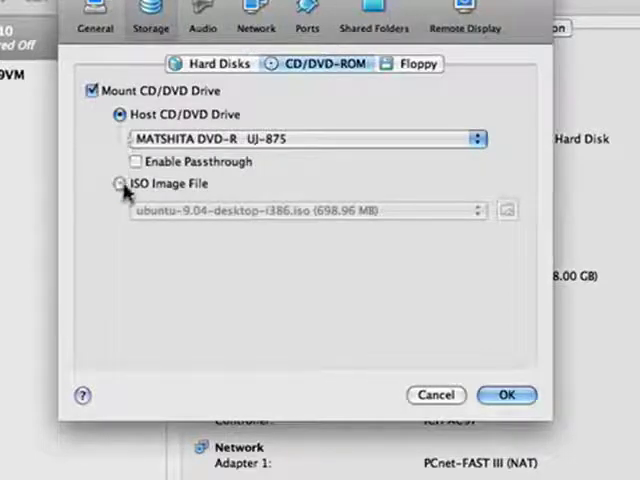
{"action": "left_click", "coordinate": [116, 183]}
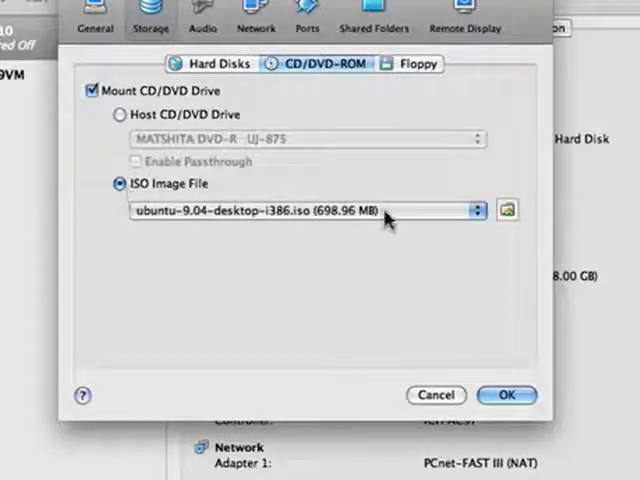
{"action": "mouse_move", "coordinate": [254, 224]}
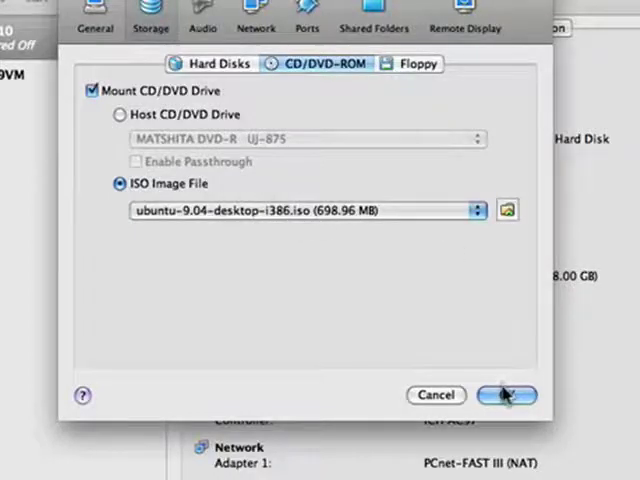
{"action": "left_click", "coordinate": [506, 395]}
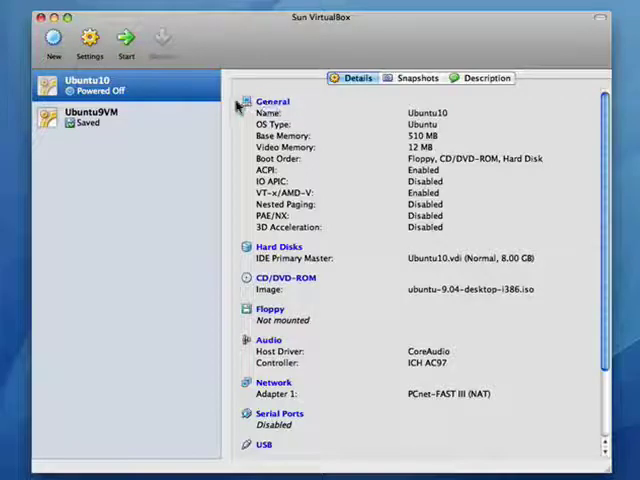
{"action": "mouse_move", "coordinate": [399, 165]}
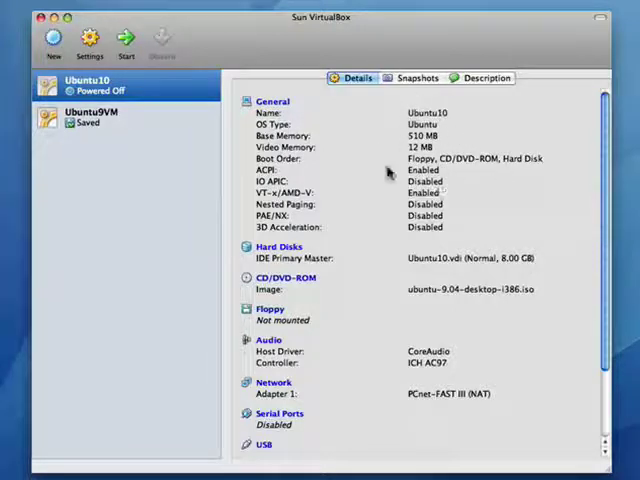
{"action": "mouse_move", "coordinate": [452, 163]}
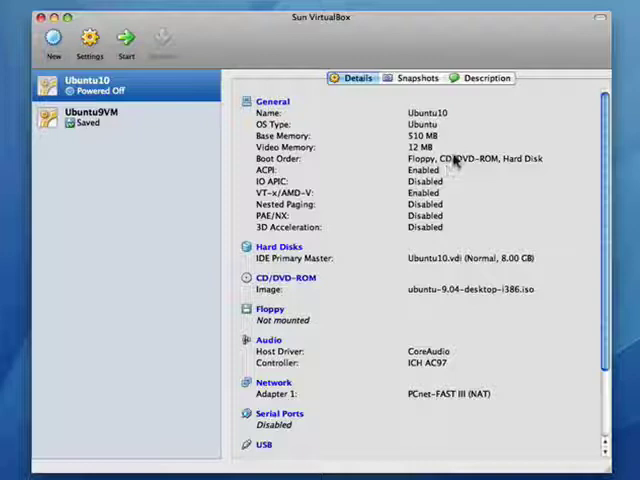
{"action": "mouse_move", "coordinate": [128, 38]}
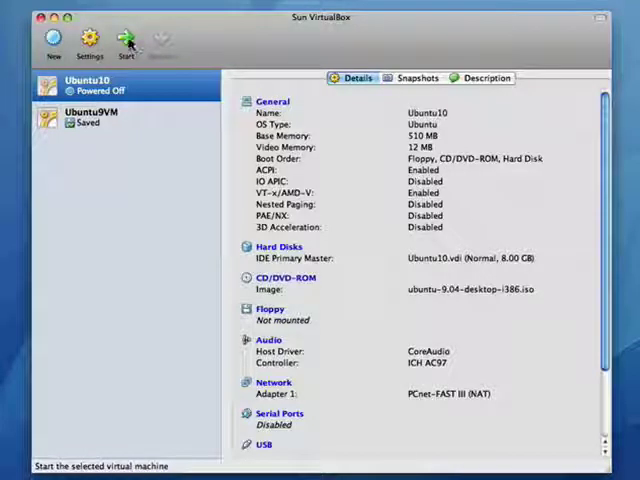
{"action": "mouse_move", "coordinate": [130, 40]}
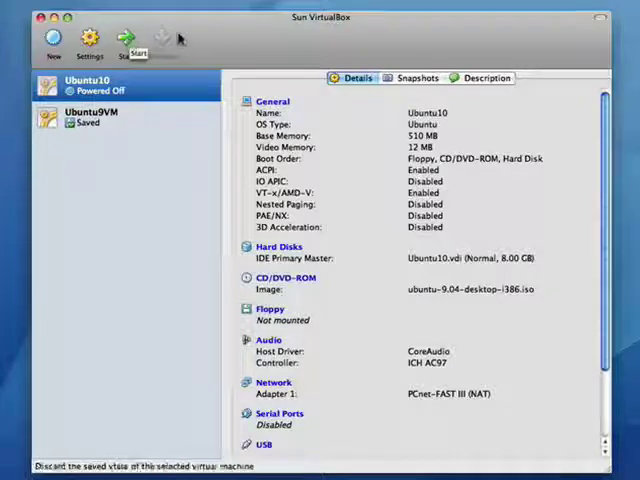
{"action": "mouse_move", "coordinate": [287, 44]}
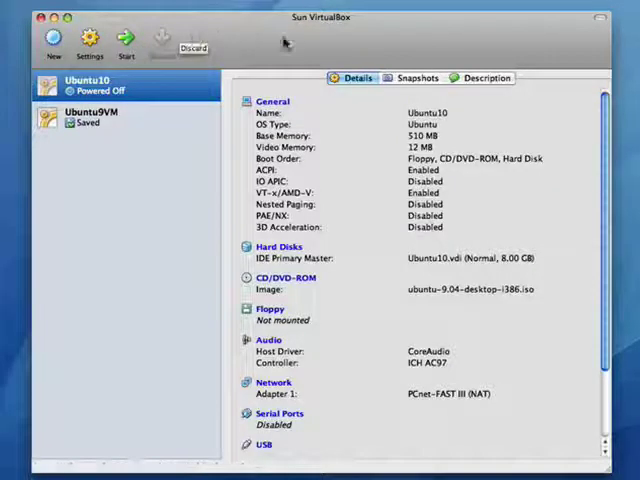
{"action": "mouse_move", "coordinate": [295, 47]}
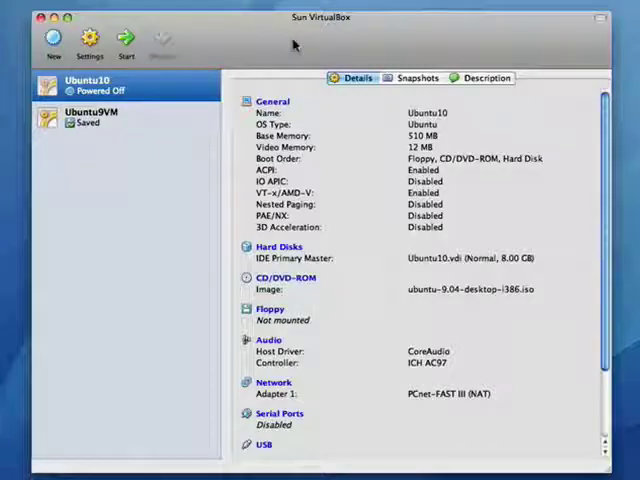